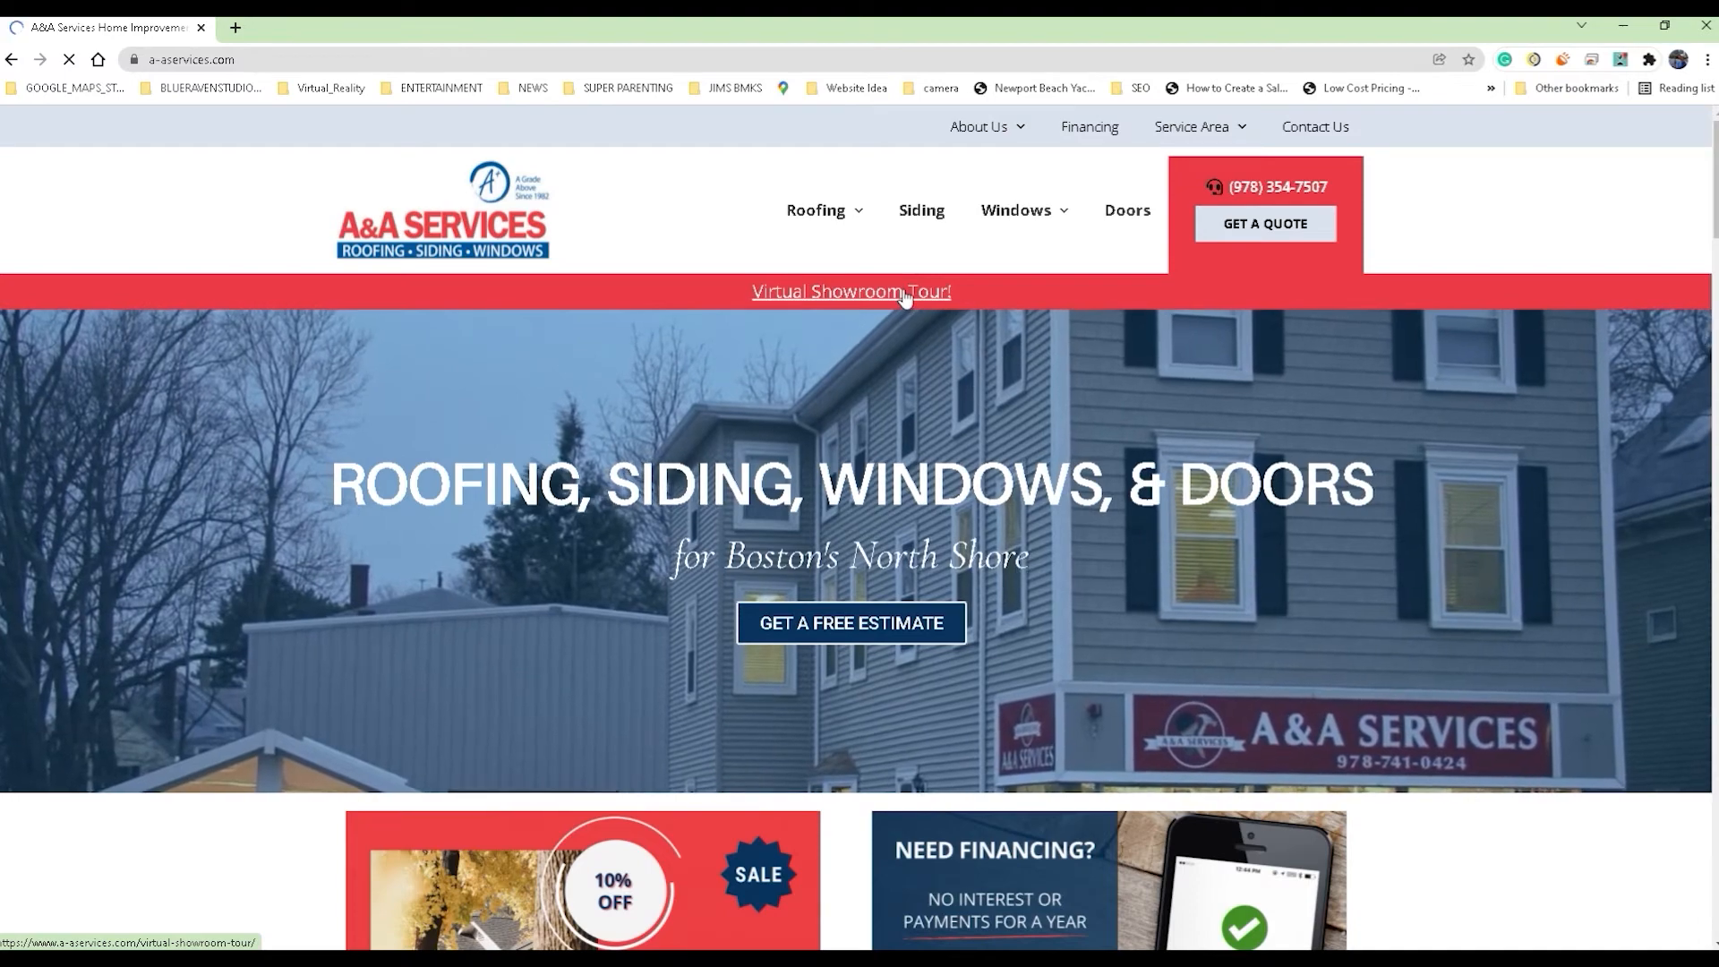
# Open the Virtual Showroom Tour page, view the Street View tour fullscreen, then exit to embedded size.
pyautogui.click(851, 291)
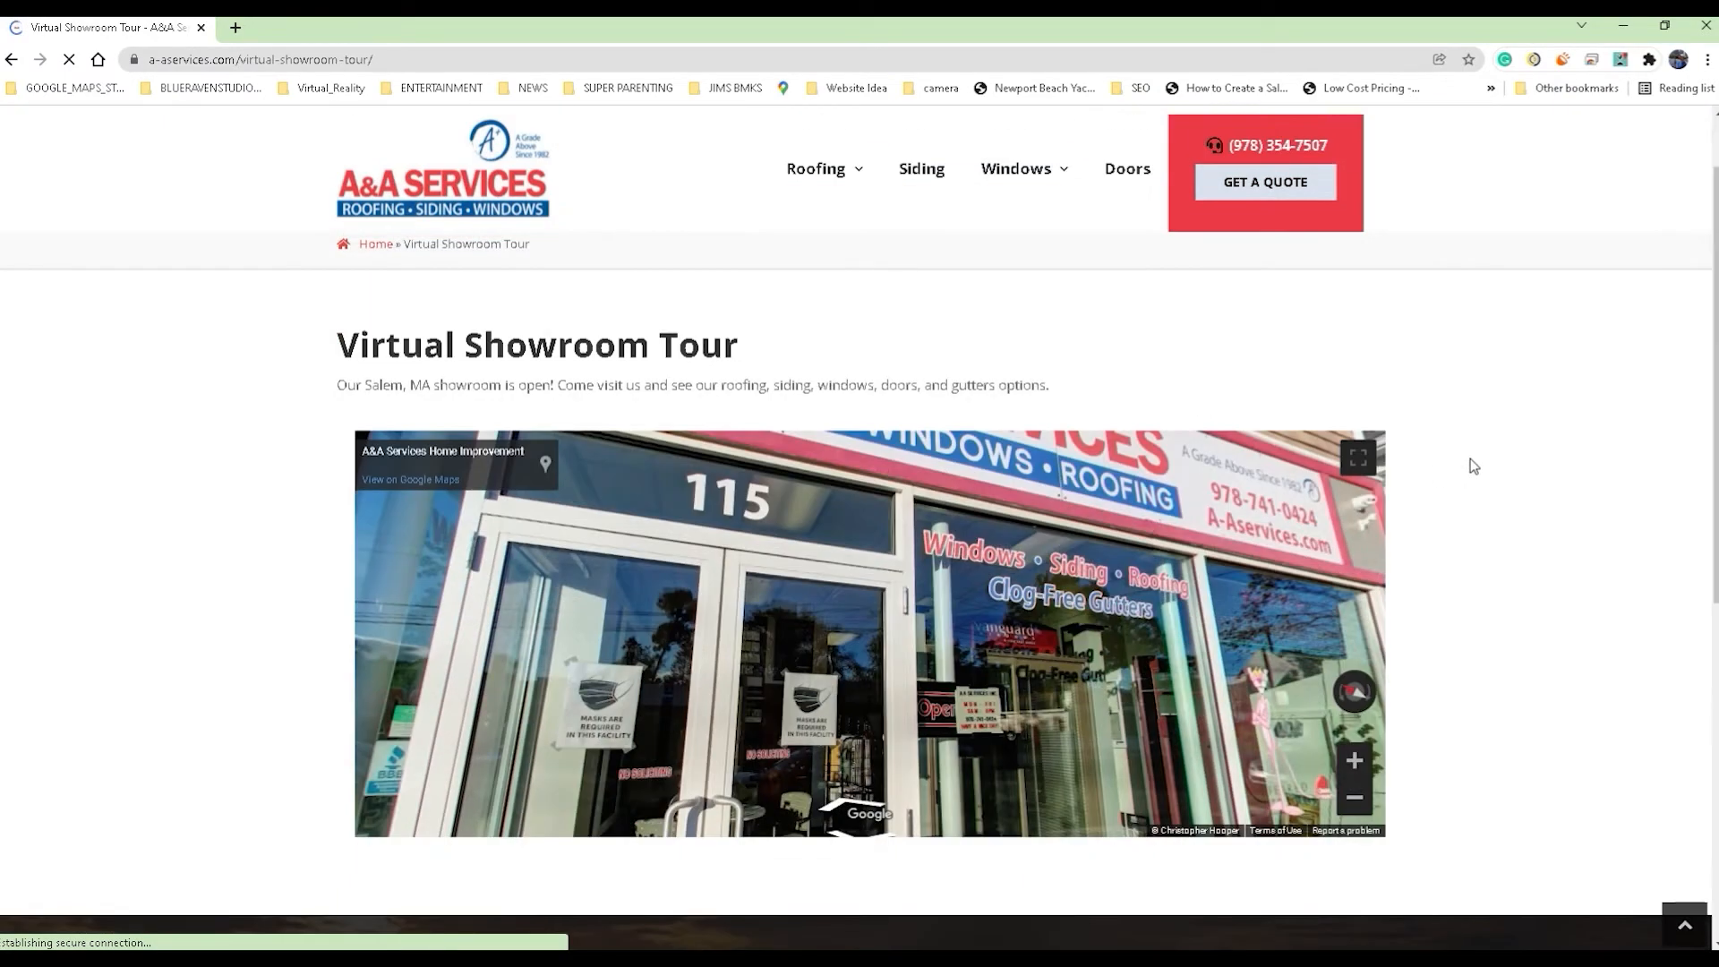
pyautogui.click(1358, 459)
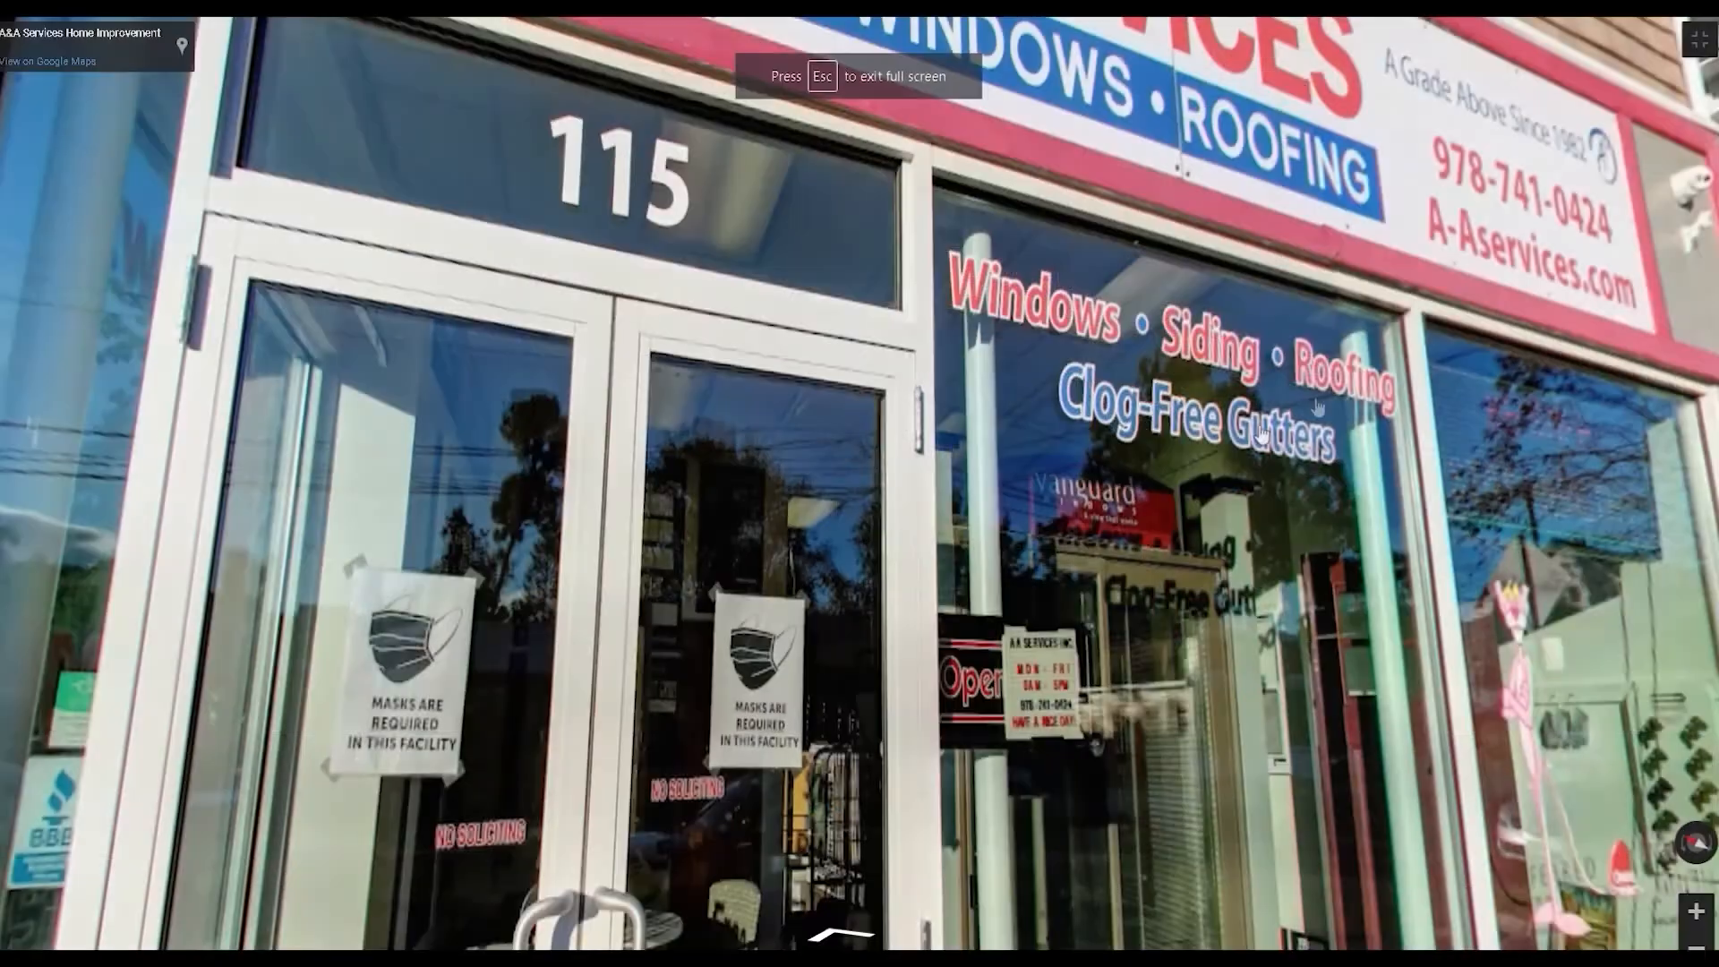
pyautogui.press('Escape')
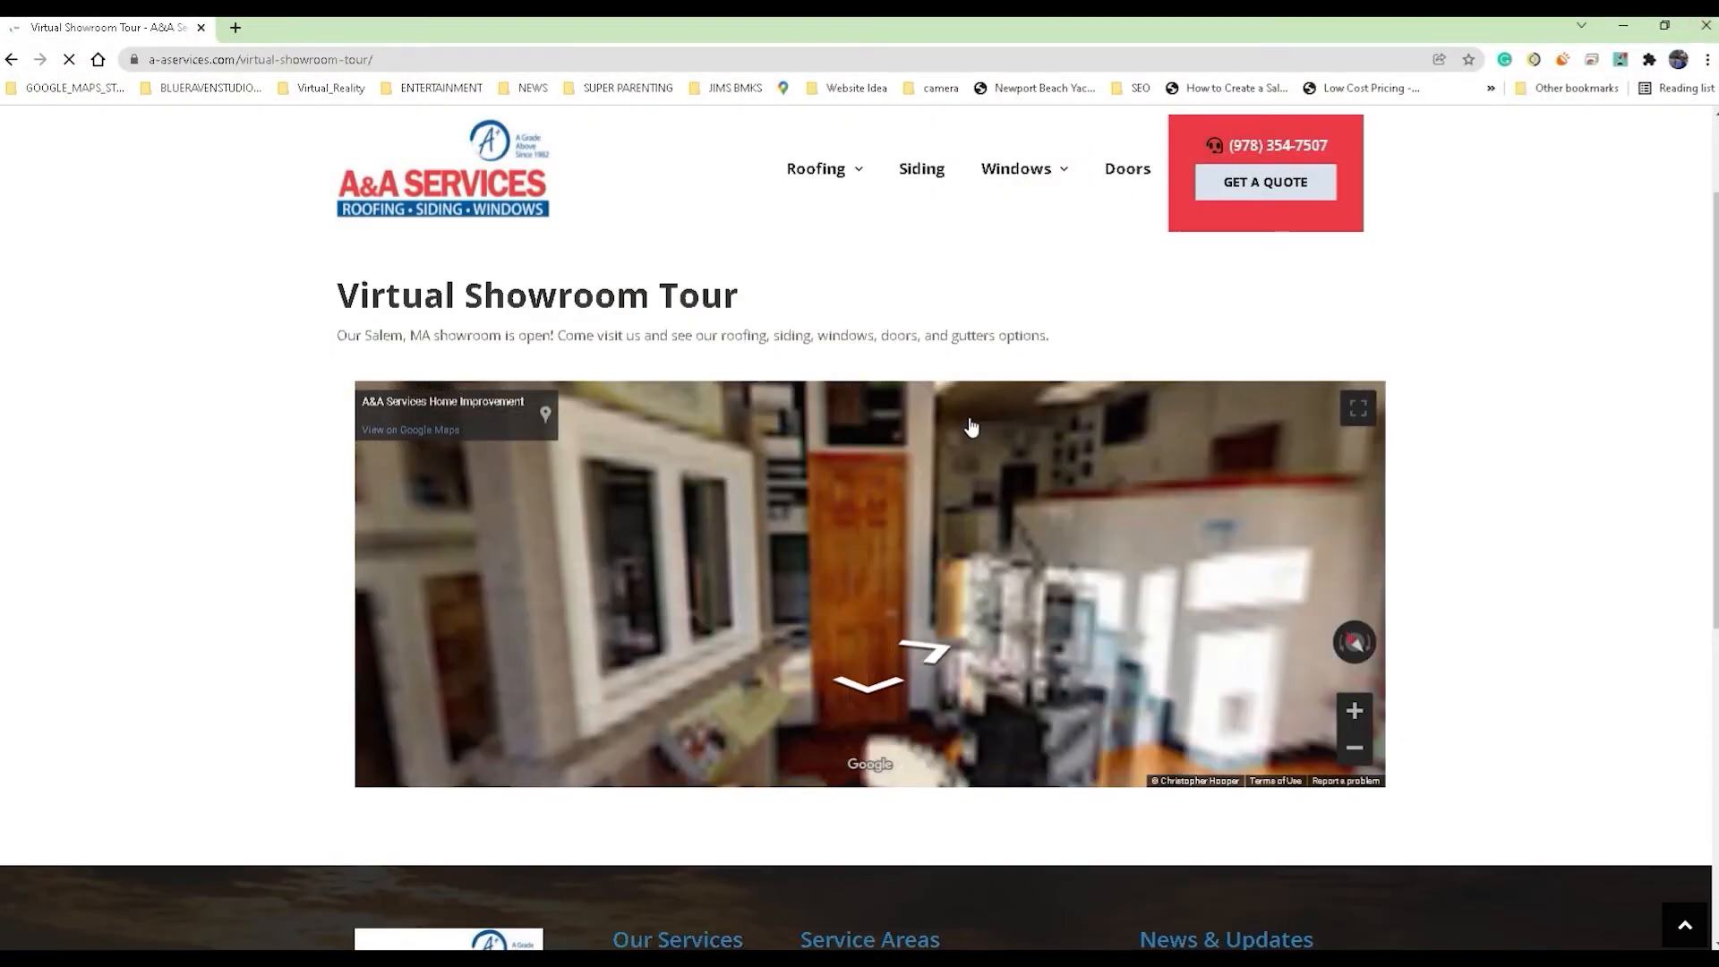